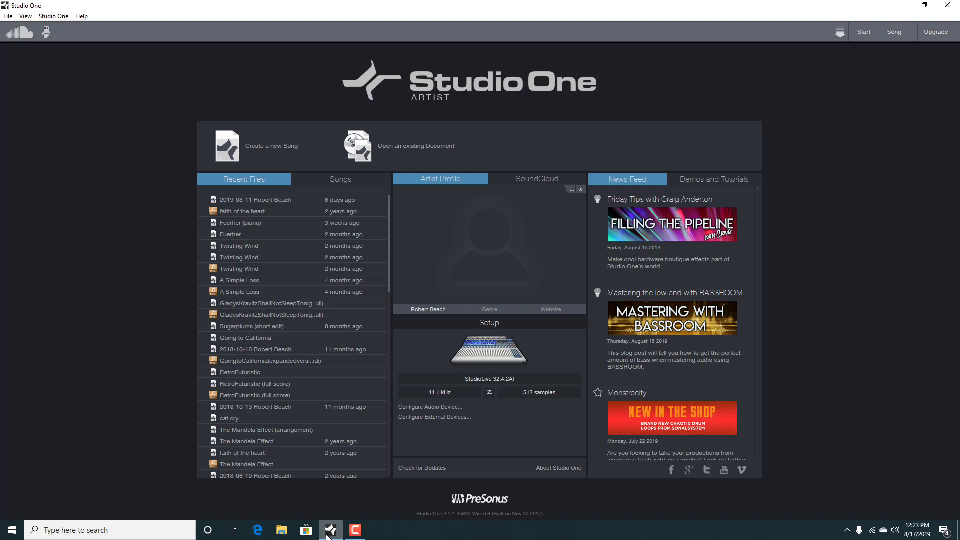
{"action": "mouse_move", "coordinate": [99, 304]}
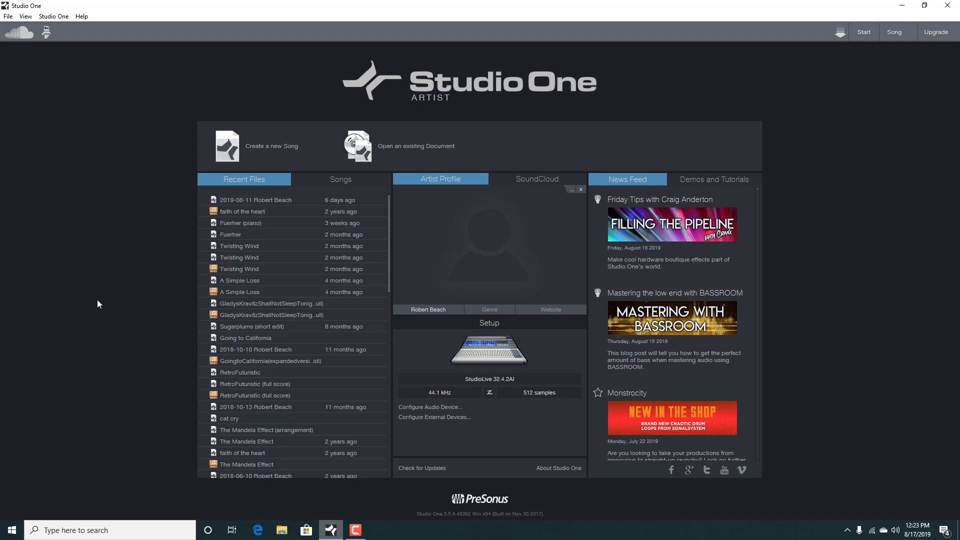
{"action": "mouse_move", "coordinate": [54, 242]}
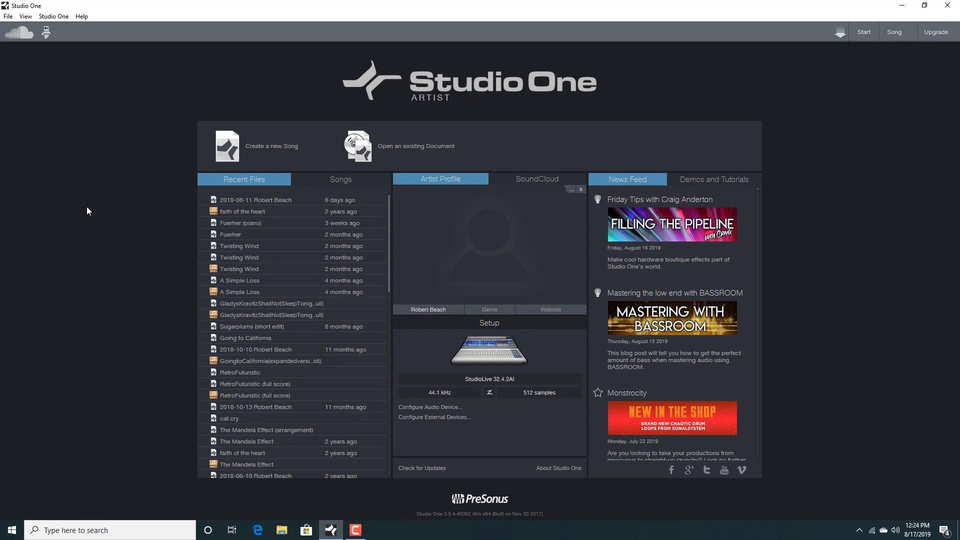
{"action": "mouse_move", "coordinate": [274, 112]}
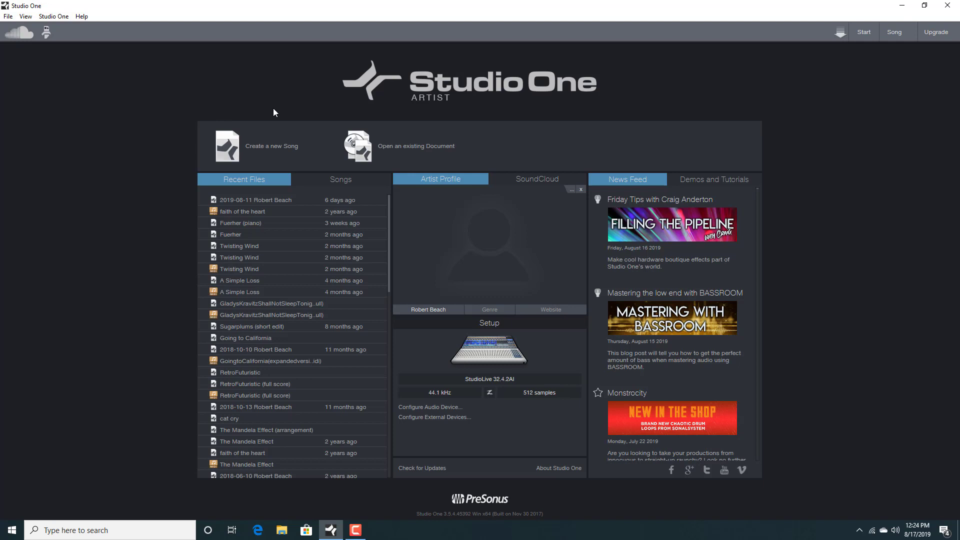
{"action": "mouse_move", "coordinate": [271, 146]}
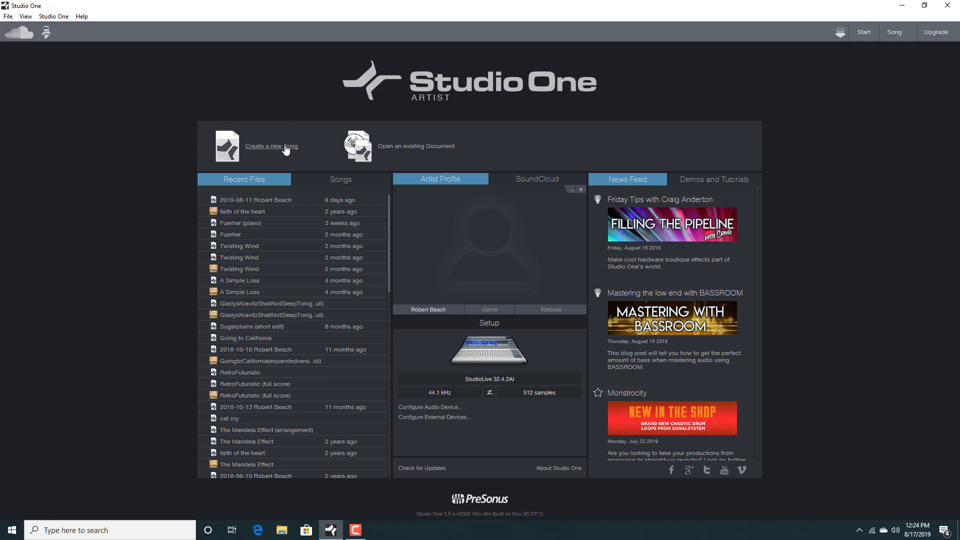
Create a new song from the Empty Song template with default settings.
{"action": "left_click", "coordinate": [271, 146]}
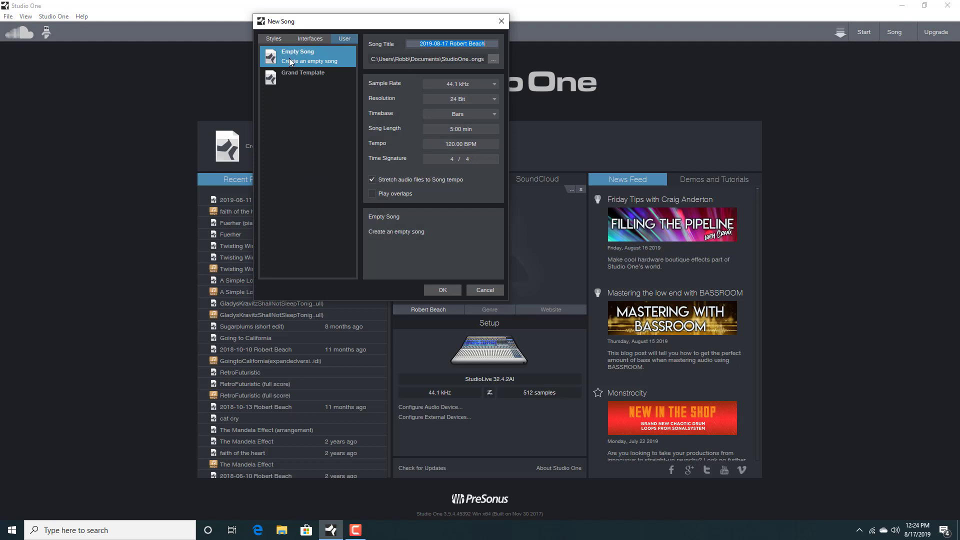
{"action": "mouse_move", "coordinate": [449, 279]}
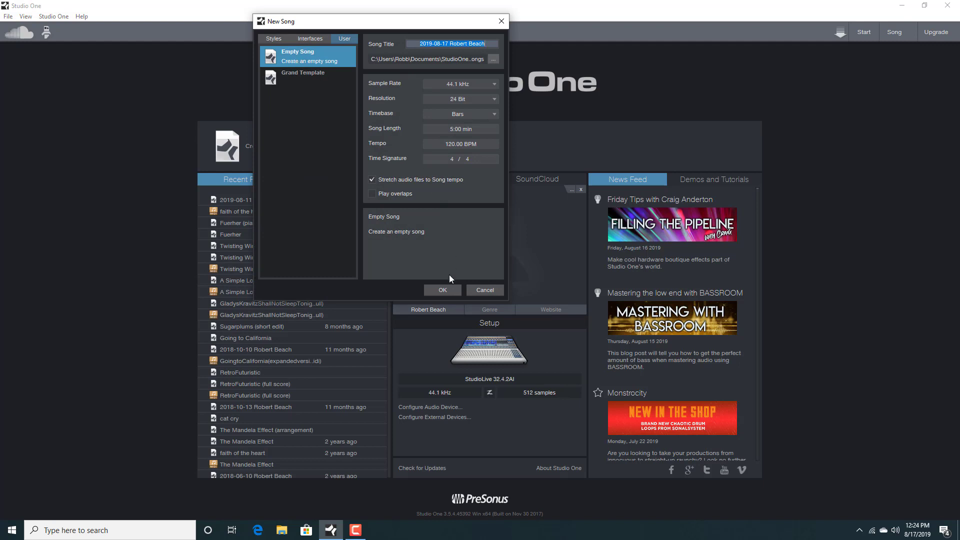
{"action": "left_click", "coordinate": [484, 290]}
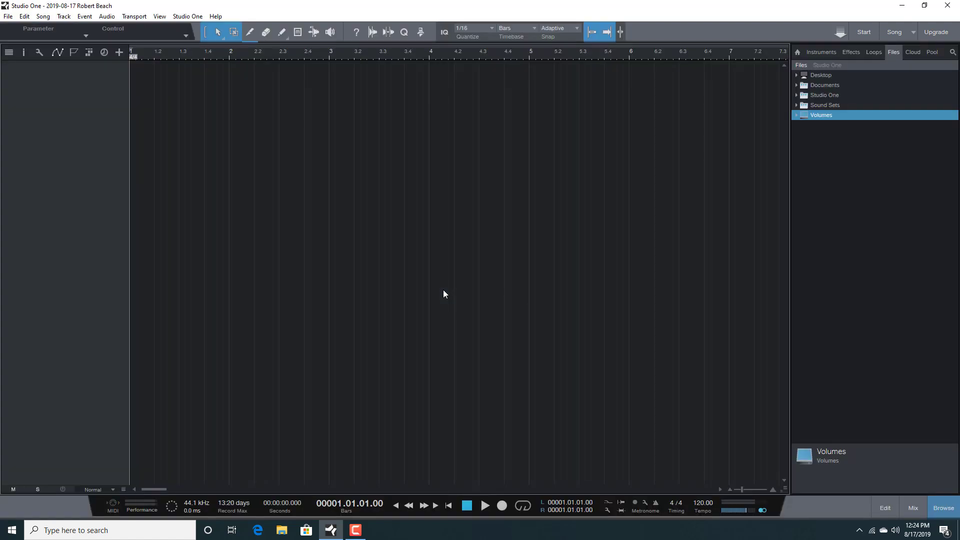
{"action": "mouse_move", "coordinate": [375, 151]}
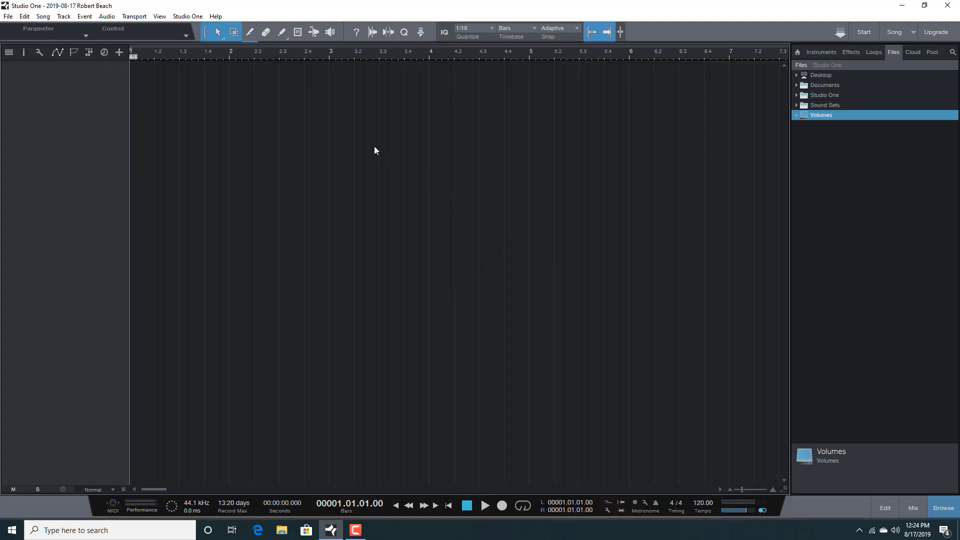
{"action": "mouse_move", "coordinate": [326, 102]}
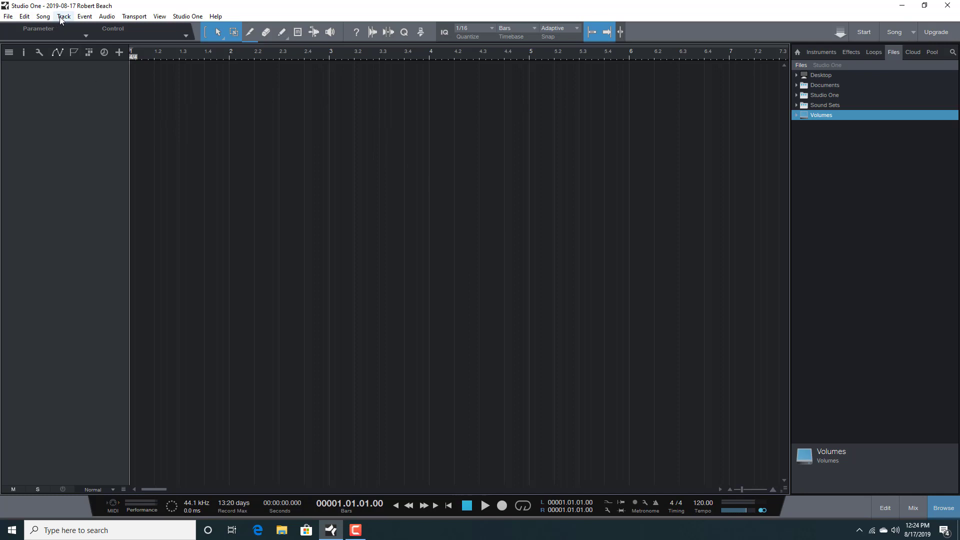
Add Track 1 as an instrument track and list the available instrument plug-ins.
{"action": "left_click", "coordinate": [63, 16]}
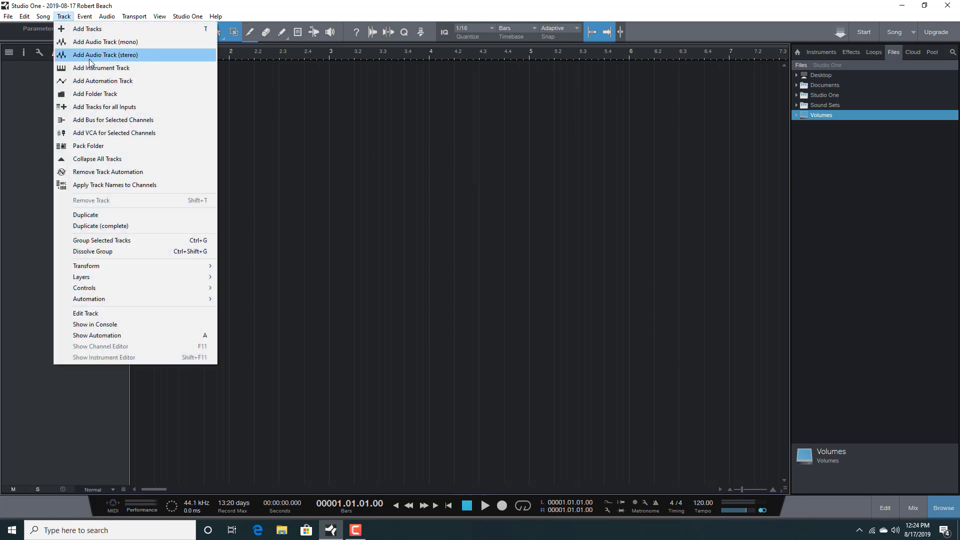
{"action": "left_click", "coordinate": [105, 55]}
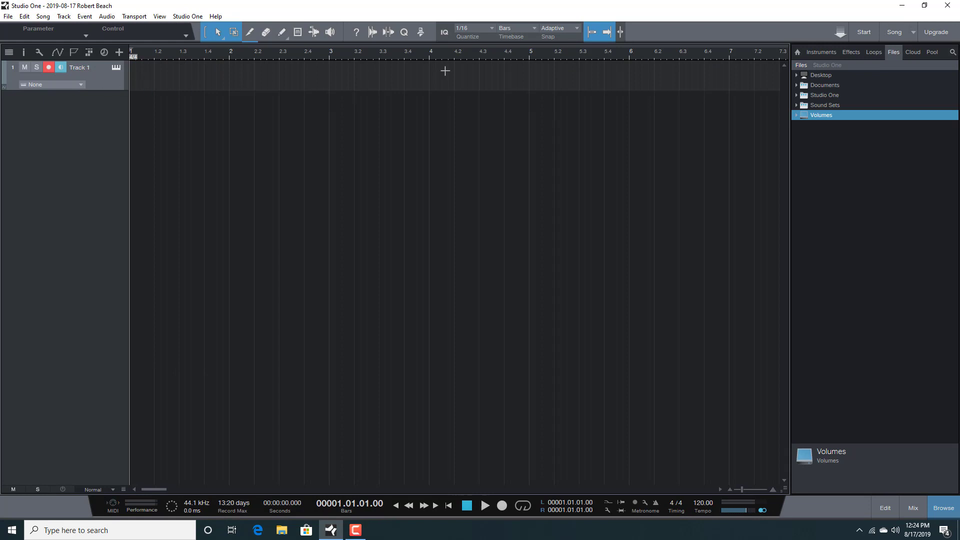
{"action": "mouse_move", "coordinate": [809, 55]}
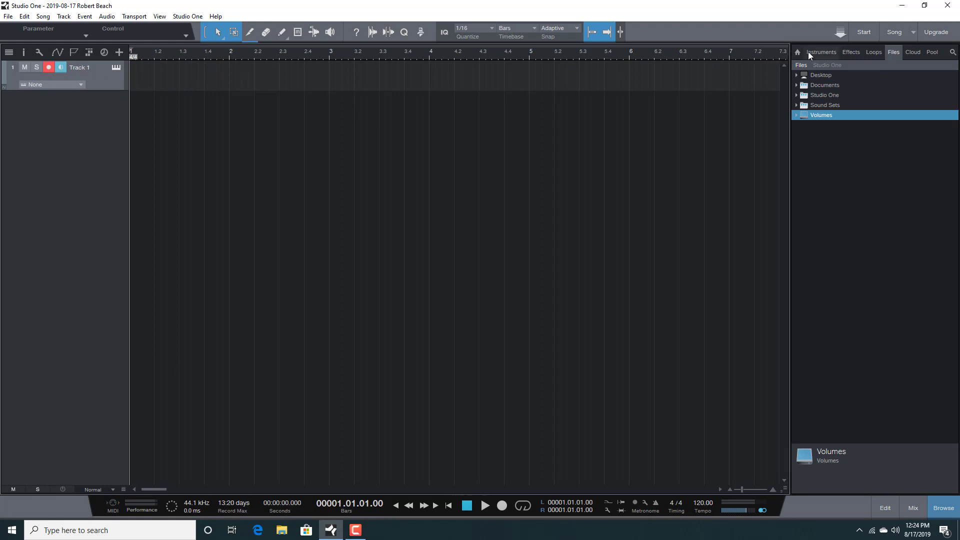
{"action": "left_click", "coordinate": [820, 50]}
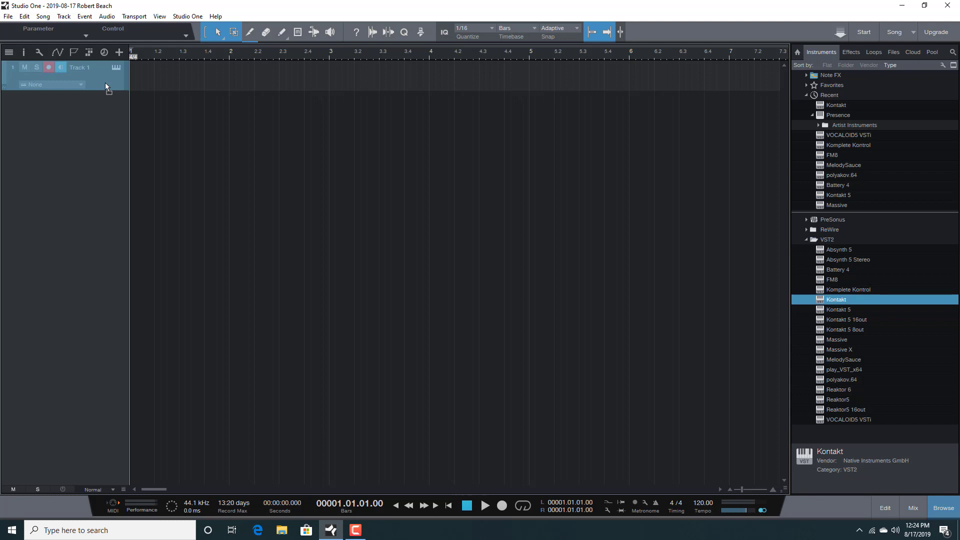
Load Kontakt on Track 1 with the AR Modern Sparkle Kit Full drum kit.
{"action": "double_click", "coordinate": [836, 298]}
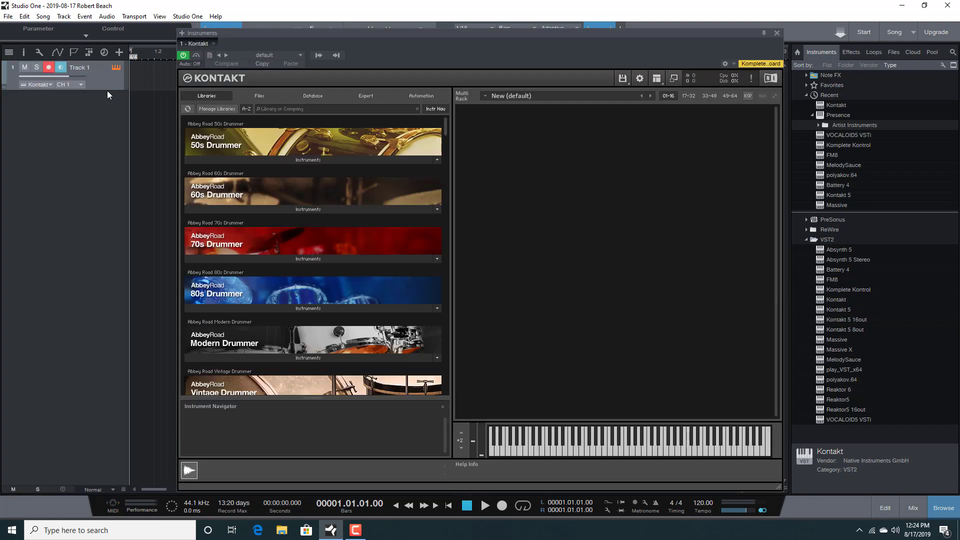
{"action": "mouse_move", "coordinate": [130, 217]}
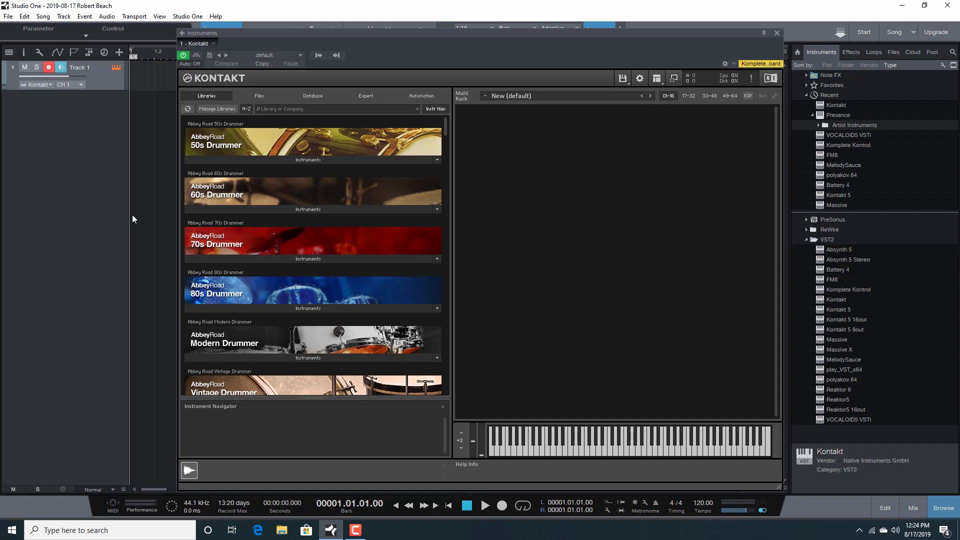
{"action": "mouse_move", "coordinate": [144, 245]}
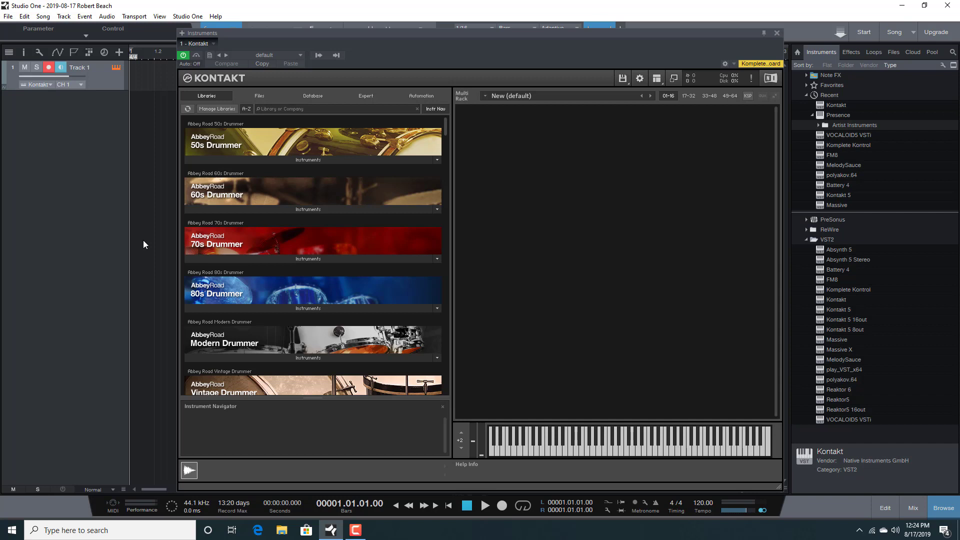
{"action": "mouse_move", "coordinate": [308, 358]}
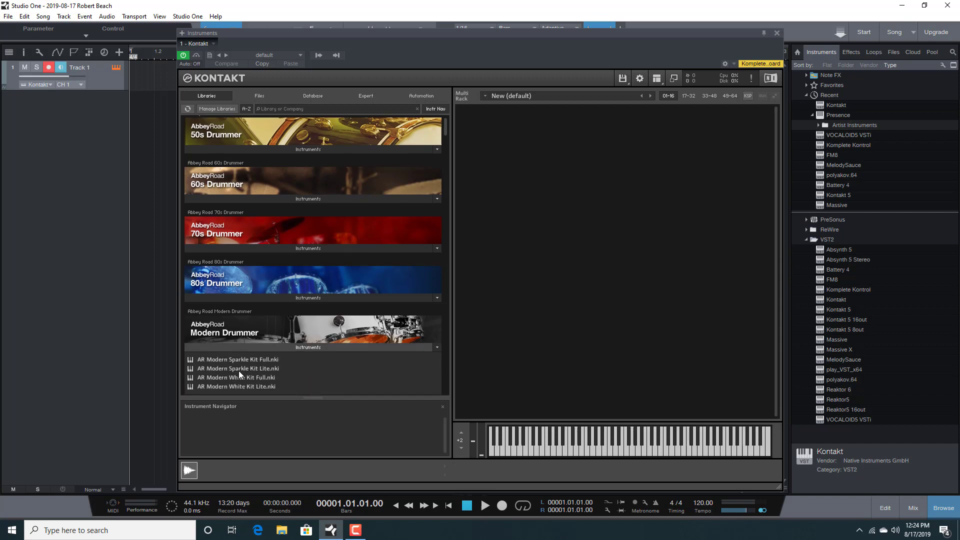
{"action": "left_click", "coordinate": [238, 359]}
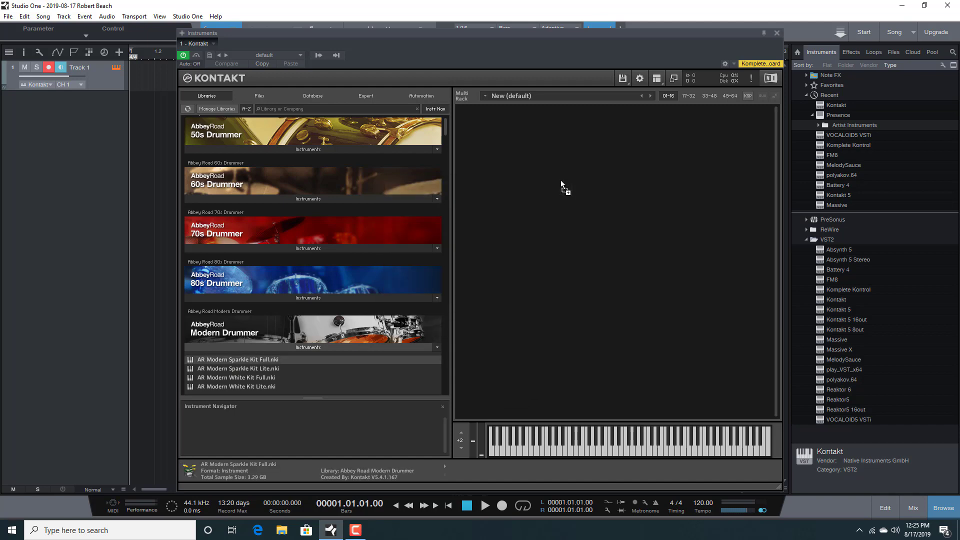
{"action": "double_click", "coordinate": [238, 359]}
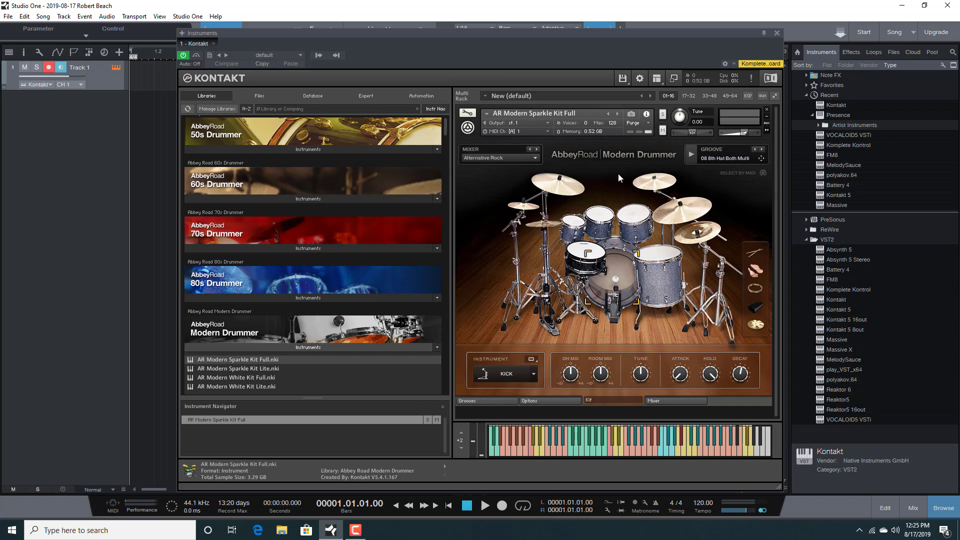
{"action": "mouse_move", "coordinate": [893, 69]}
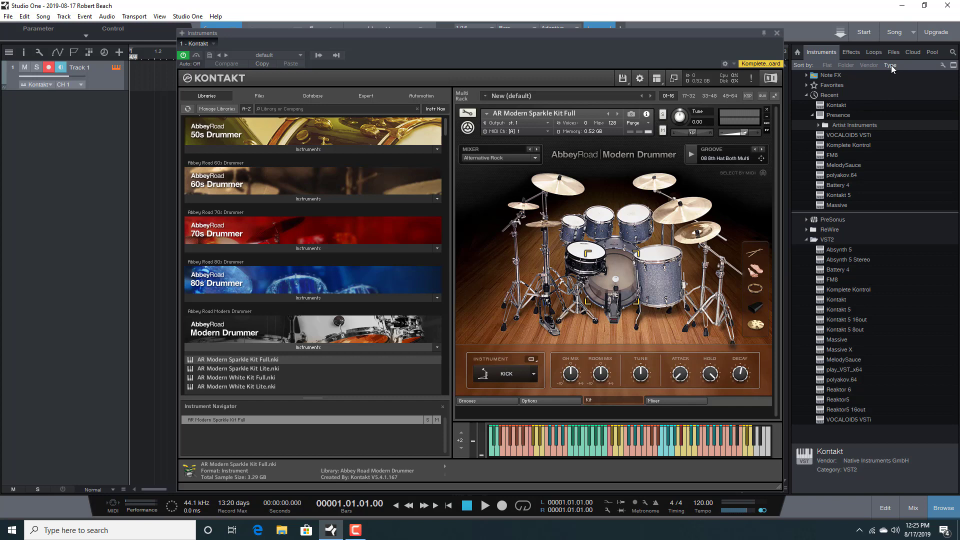
{"action": "mouse_move", "coordinate": [893, 64]}
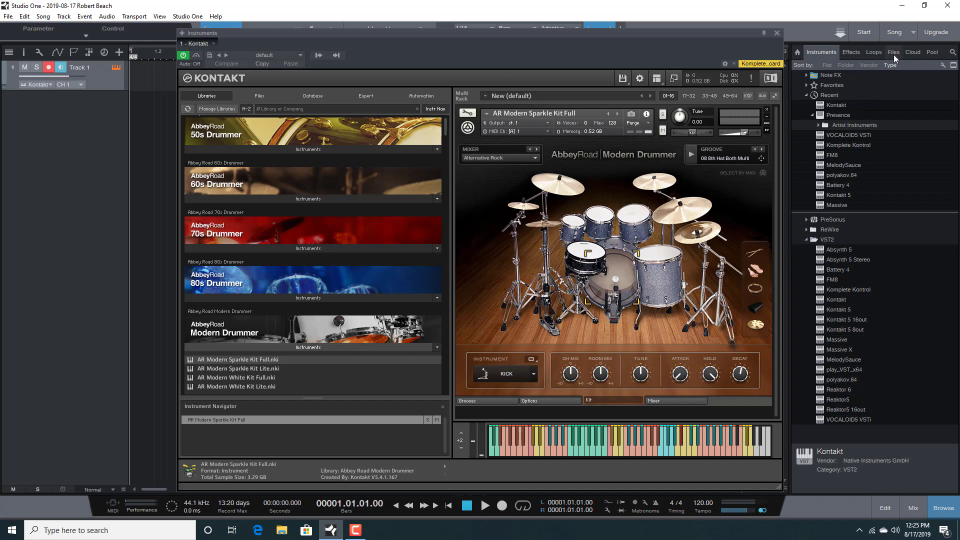
Browse disk files to the Death Metal Essentials folder and preview CannibalHalfBlast1.mid.
{"action": "left_click", "coordinate": [893, 52]}
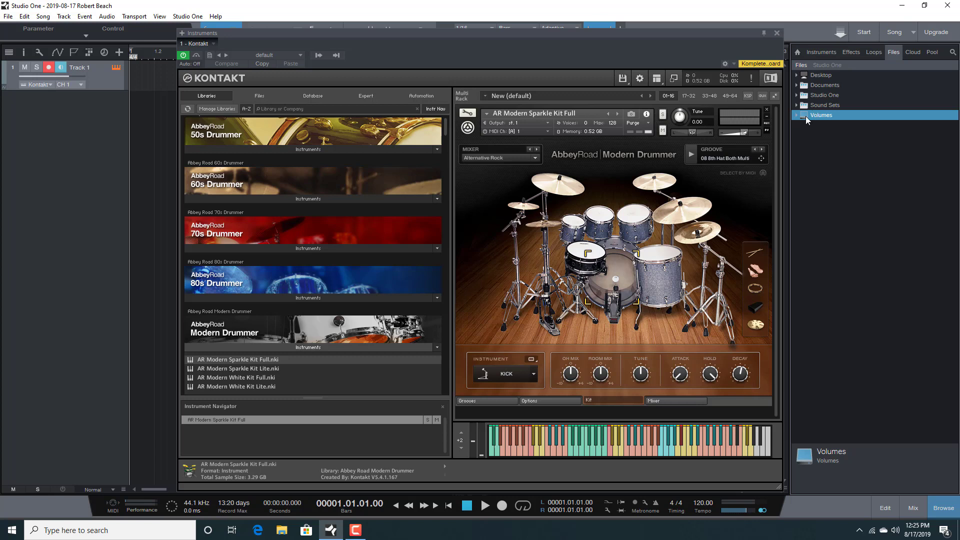
{"action": "left_click", "coordinate": [797, 115]}
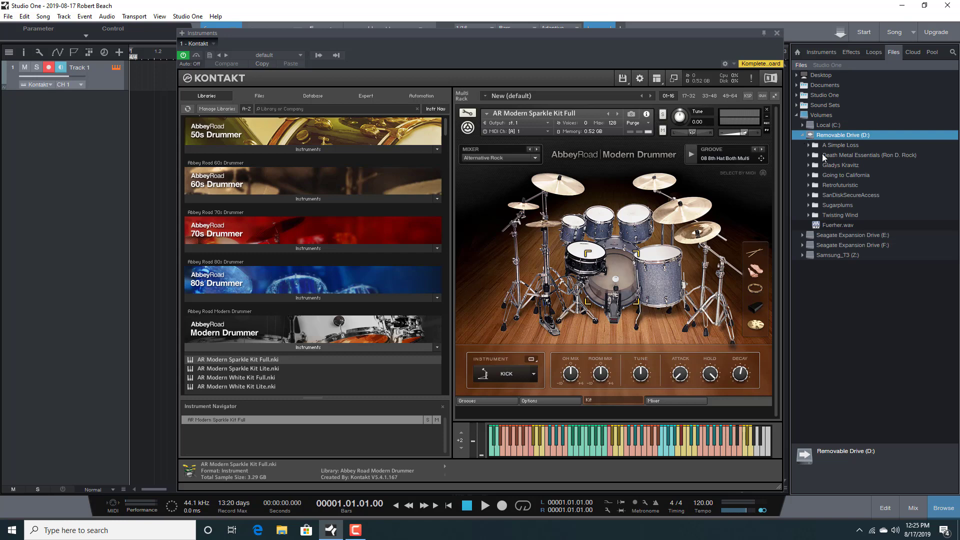
{"action": "left_click", "coordinate": [869, 155]}
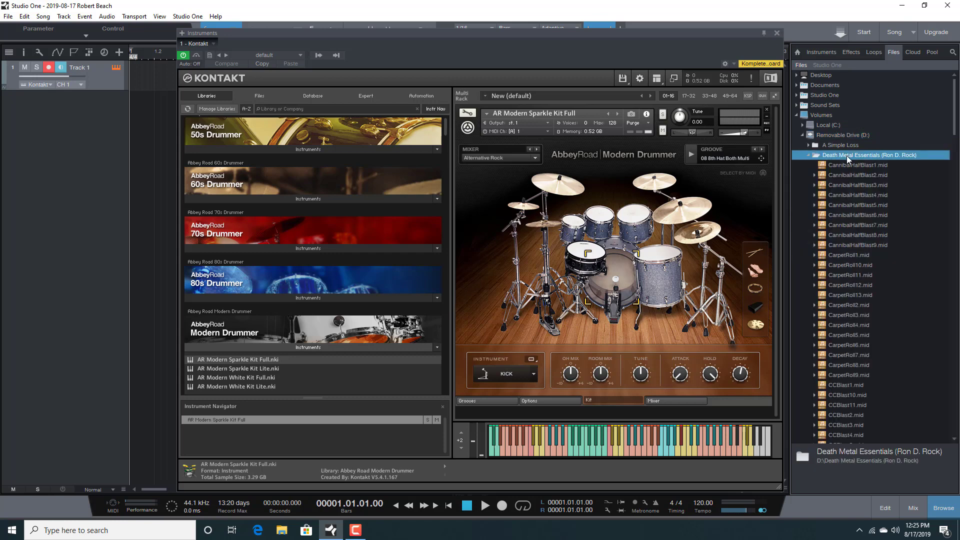
{"action": "mouse_move", "coordinate": [874, 160]}
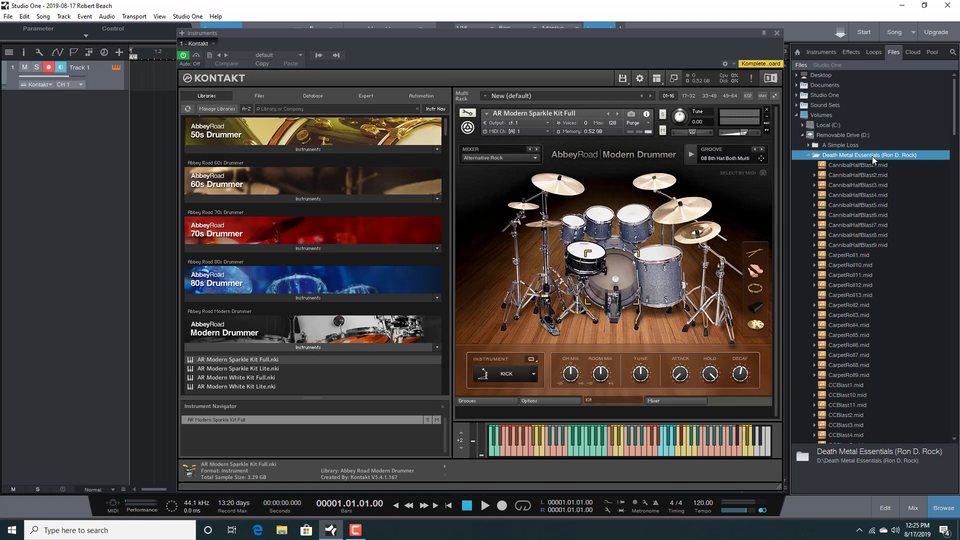
{"action": "mouse_move", "coordinate": [864, 175]}
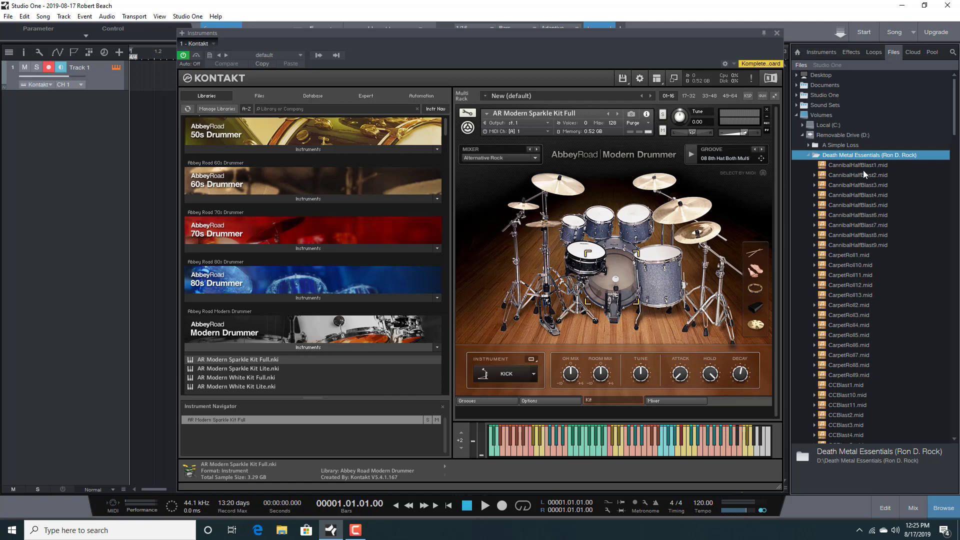
{"action": "left_click", "coordinate": [854, 165]}
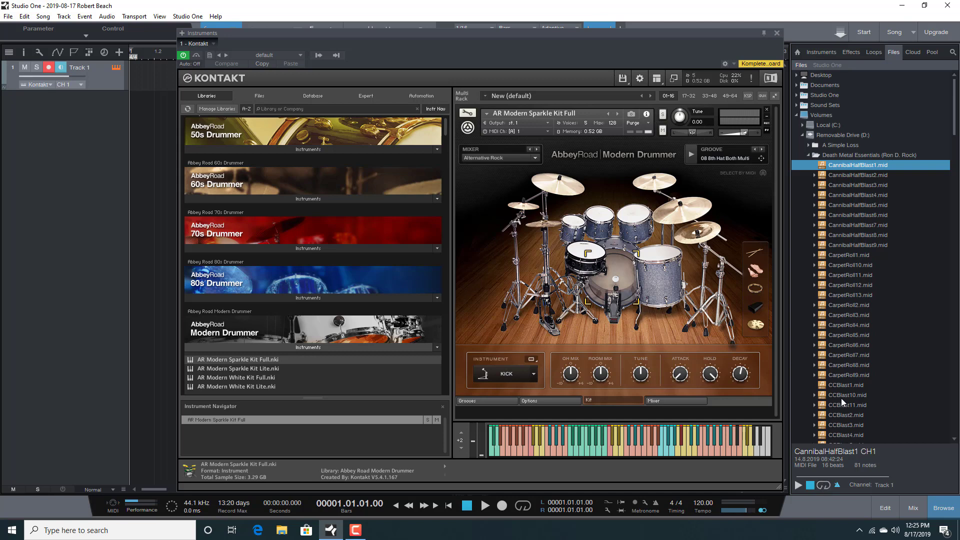
Audition the CCBlast10, CarpetRoll6 and Fill3-4_6 grooves in turn.
{"action": "left_click", "coordinate": [849, 394]}
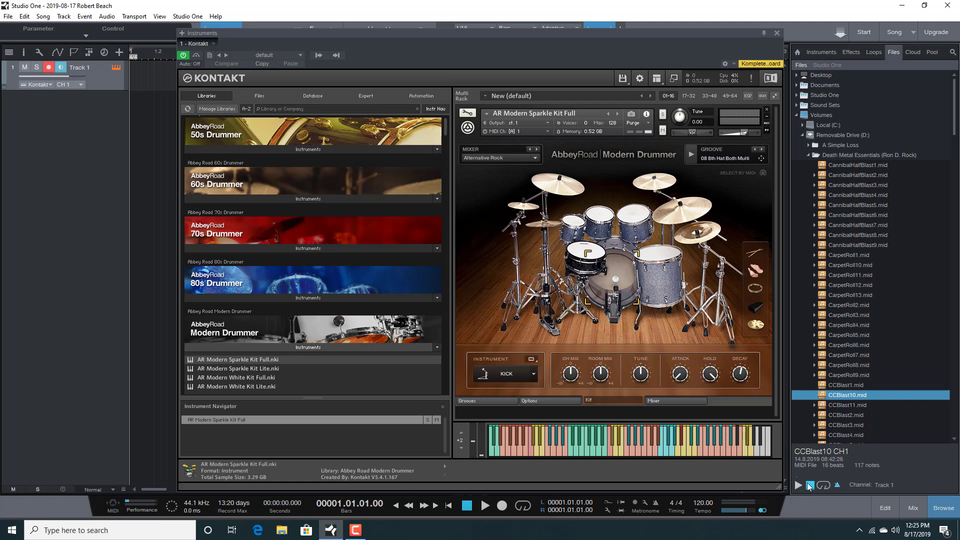
{"action": "mouse_move", "coordinate": [807, 488]}
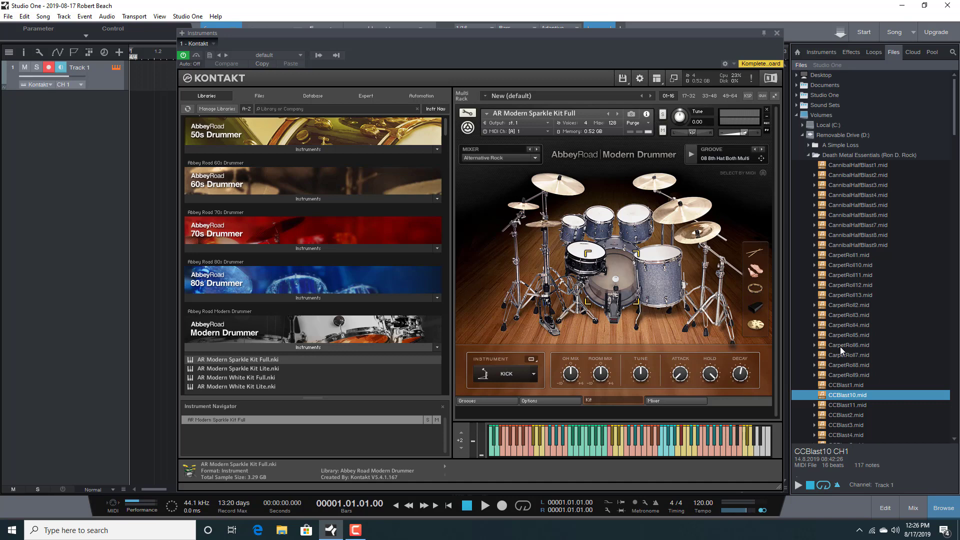
{"action": "left_click", "coordinate": [849, 345]}
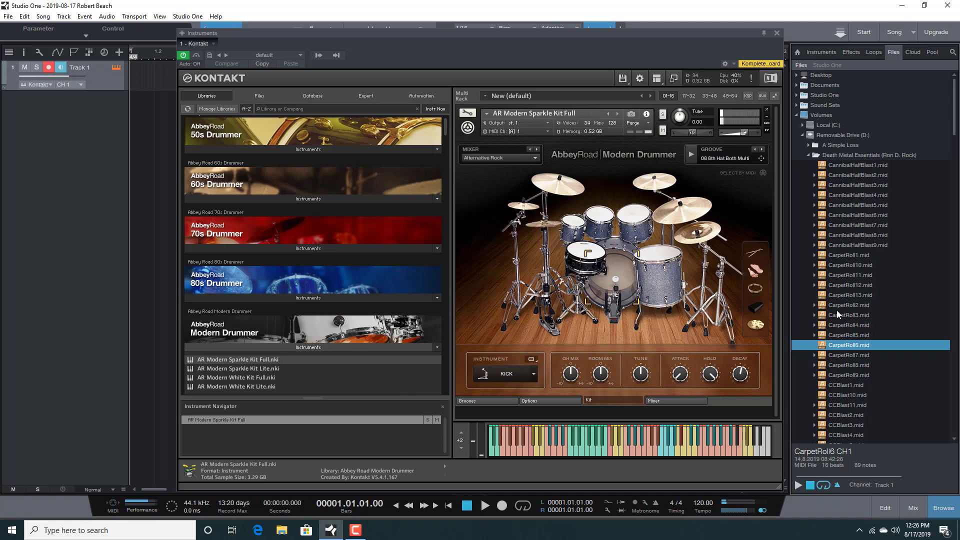
{"action": "scroll", "scroll_direction": "down", "scroll_amount": 3}
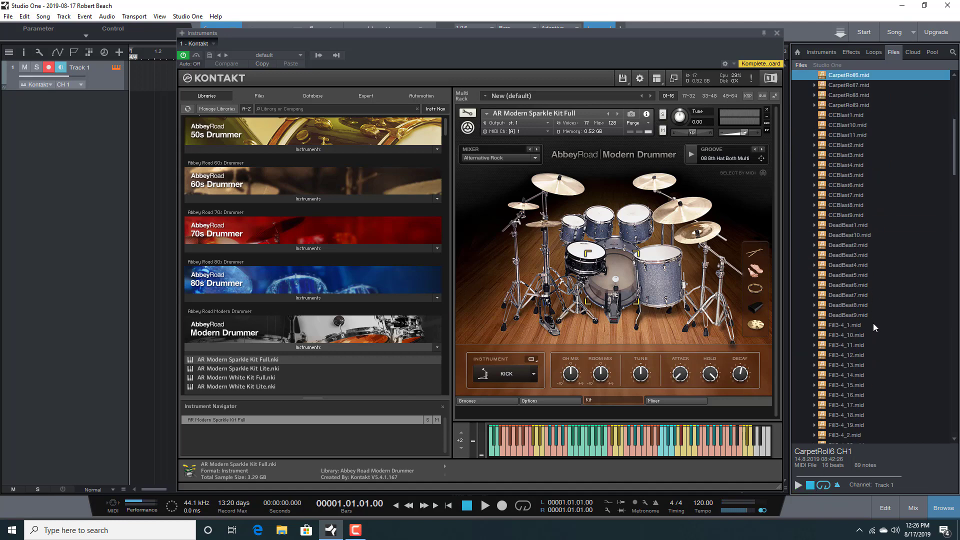
{"action": "scroll", "scroll_direction": "down", "scroll_amount": 3}
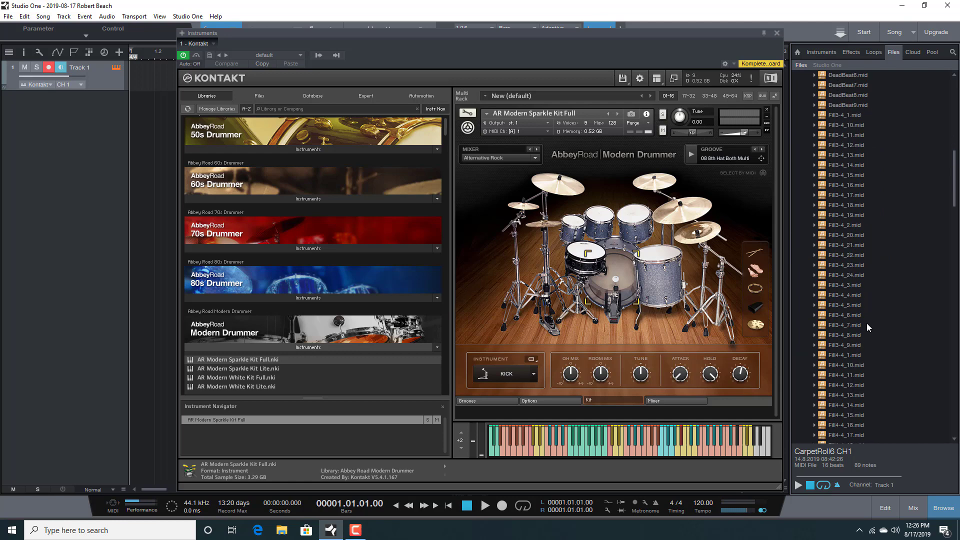
{"action": "left_click", "coordinate": [847, 315]}
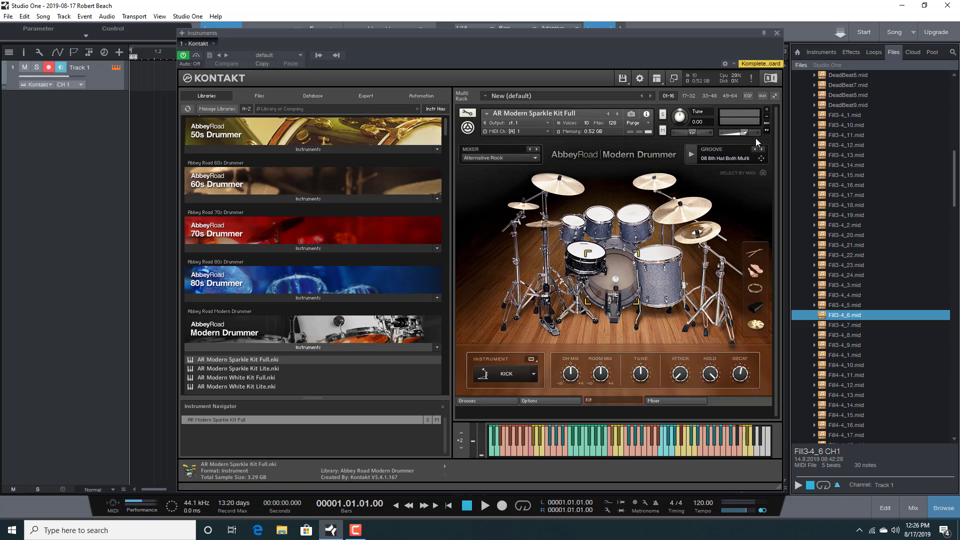
Close Kontakt's window and place CannibalHalfBlast9.mid on Track 1 at bar 1.
{"action": "left_click", "coordinate": [776, 33]}
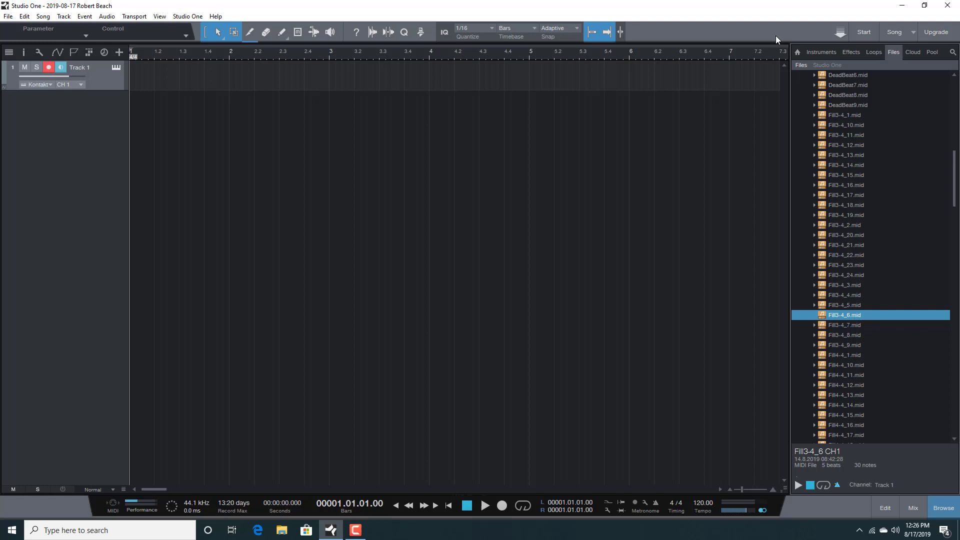
{"action": "mouse_move", "coordinate": [858, 234]}
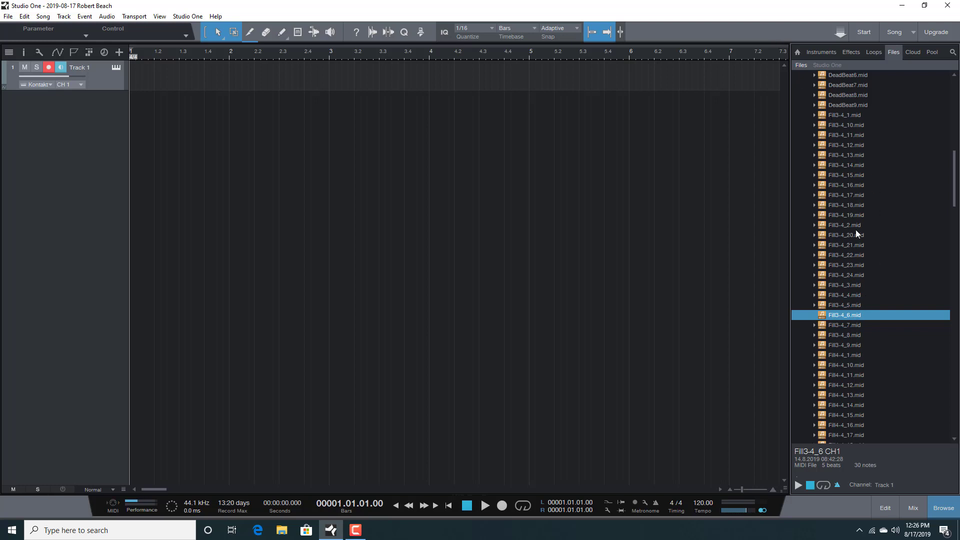
{"action": "scroll", "scroll_direction": "up", "scroll_amount": 3}
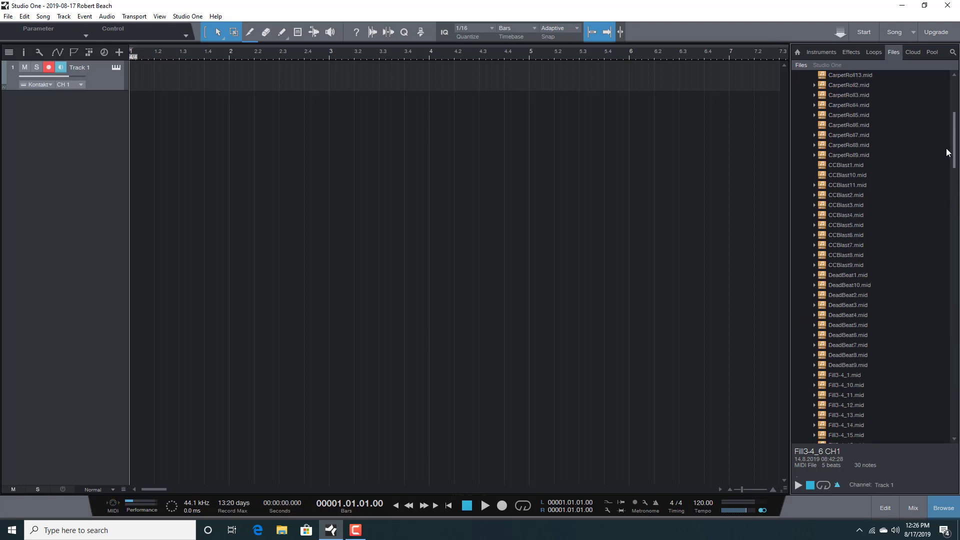
{"action": "scroll", "scroll_direction": "up", "scroll_amount": 3}
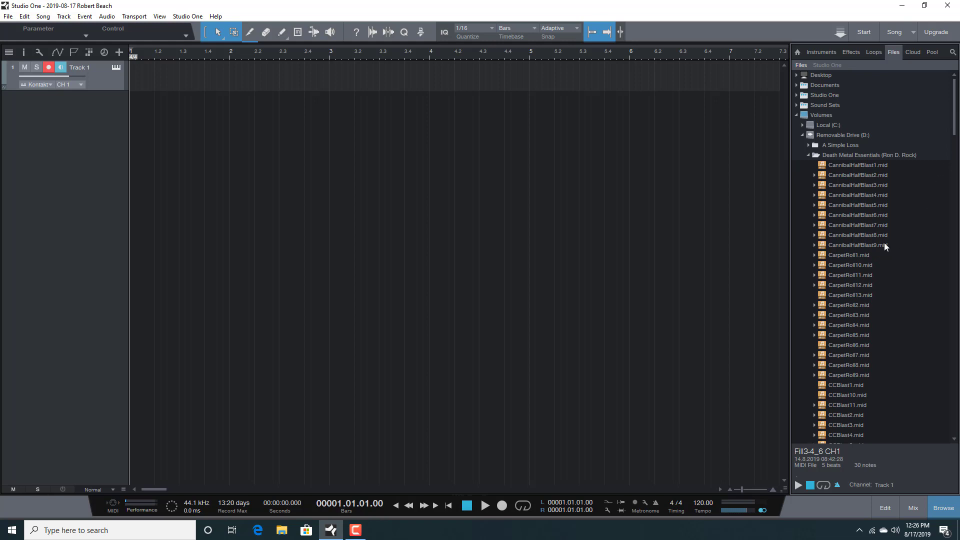
{"action": "left_click", "coordinate": [856, 244]}
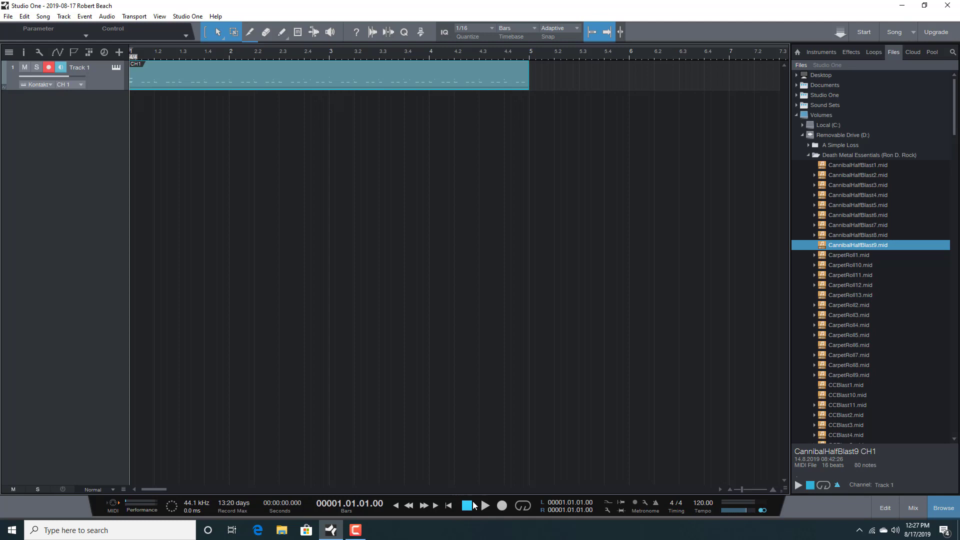
{"action": "mouse_move", "coordinate": [484, 505]}
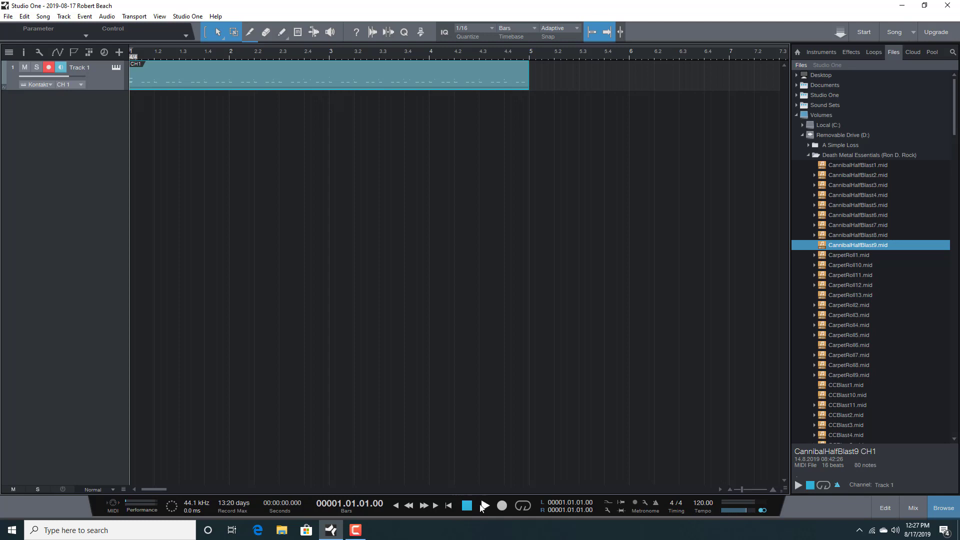
Play and stop the CannibalHalfBlast9 clip, then show its notes in the piano roll.
{"action": "left_click", "coordinate": [483, 506]}
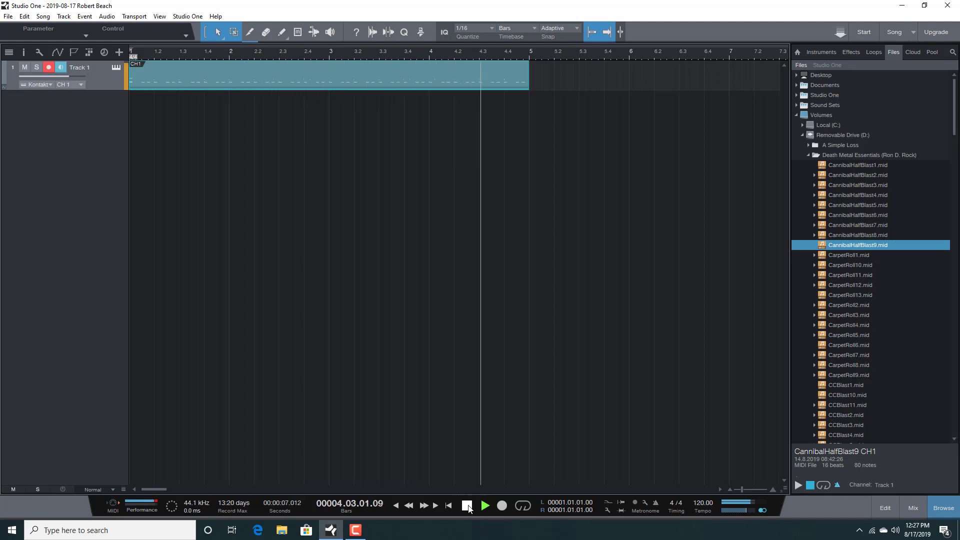
{"action": "left_click", "coordinate": [467, 504]}
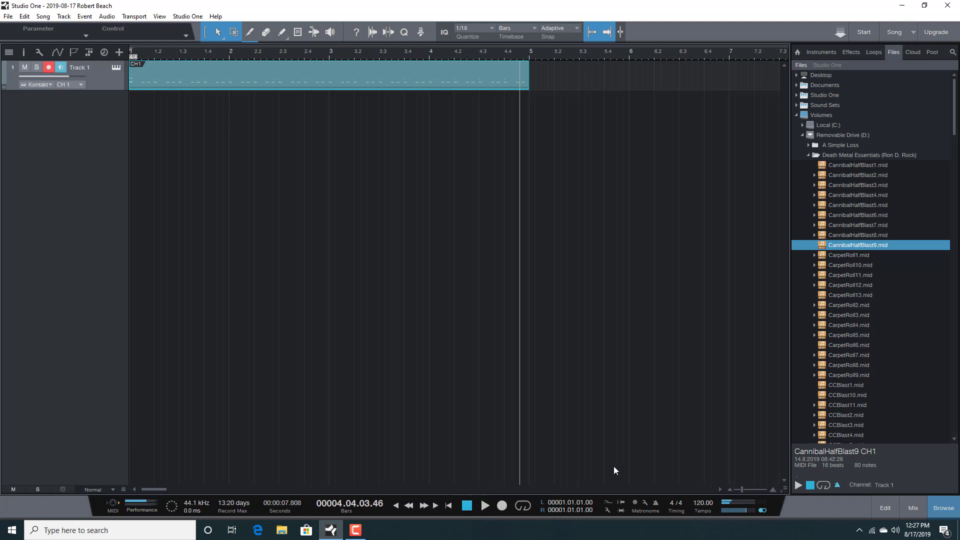
{"action": "double_click", "coordinate": [329, 75]}
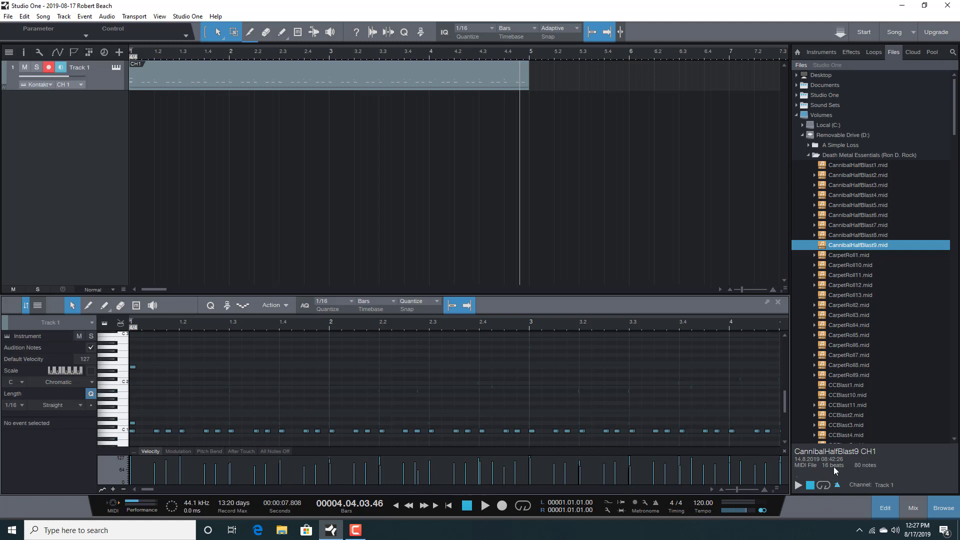
{"action": "mouse_move", "coordinate": [878, 516]}
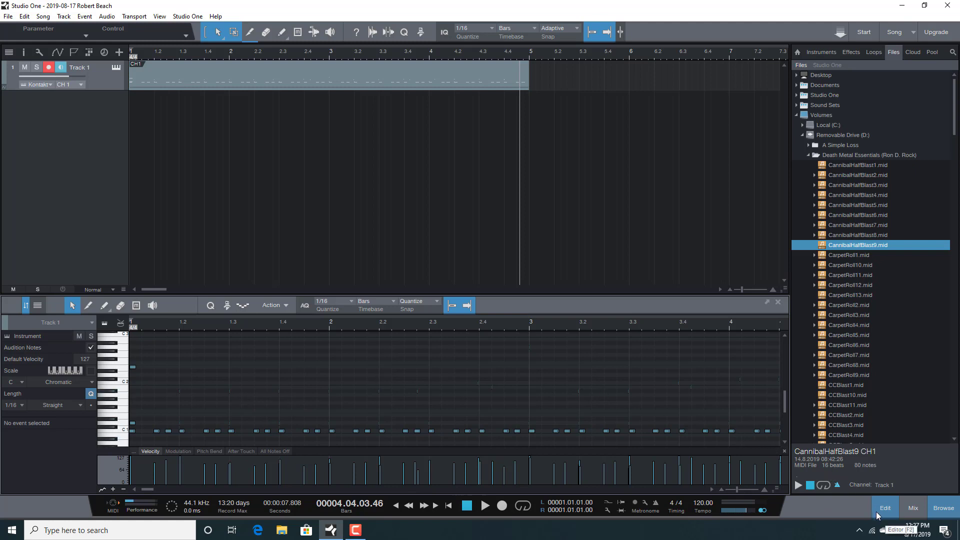
{"action": "mouse_move", "coordinate": [781, 310]}
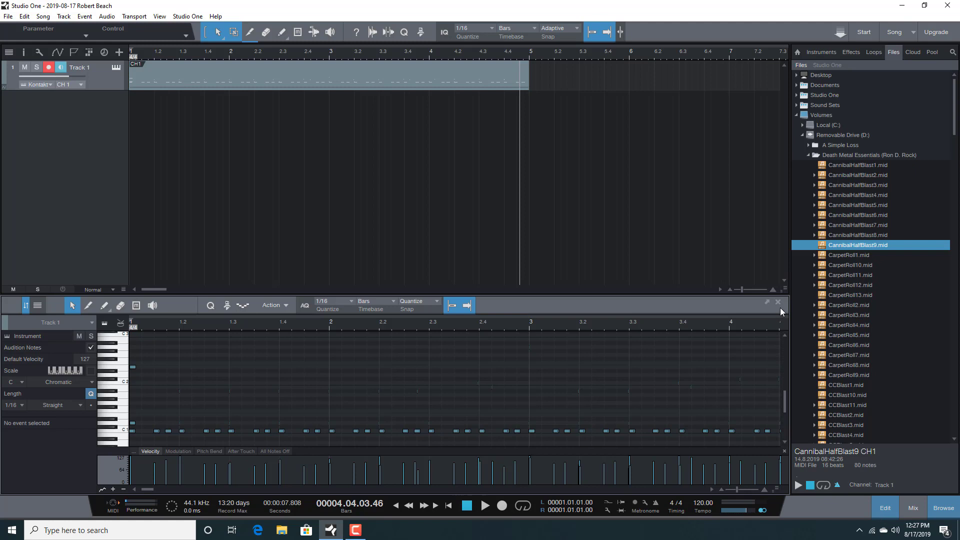
Hide the piano roll editor, leaving the arrangement with the groove clip.
{"action": "left_click", "coordinate": [779, 302]}
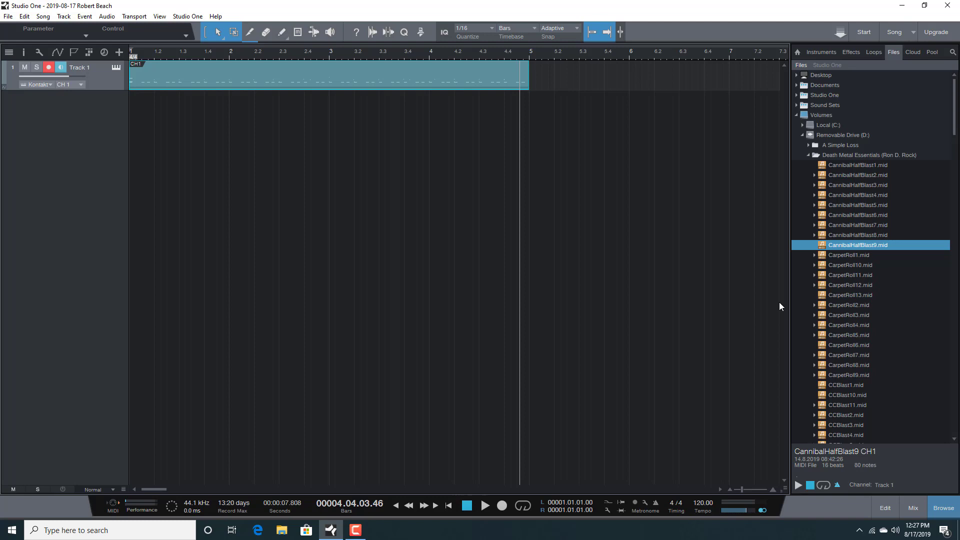
{"action": "mouse_move", "coordinate": [703, 317]}
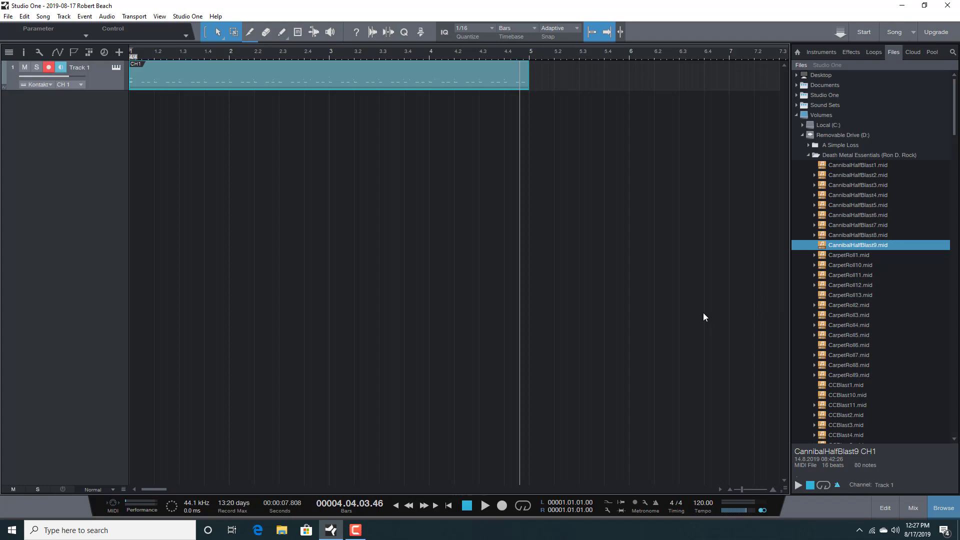